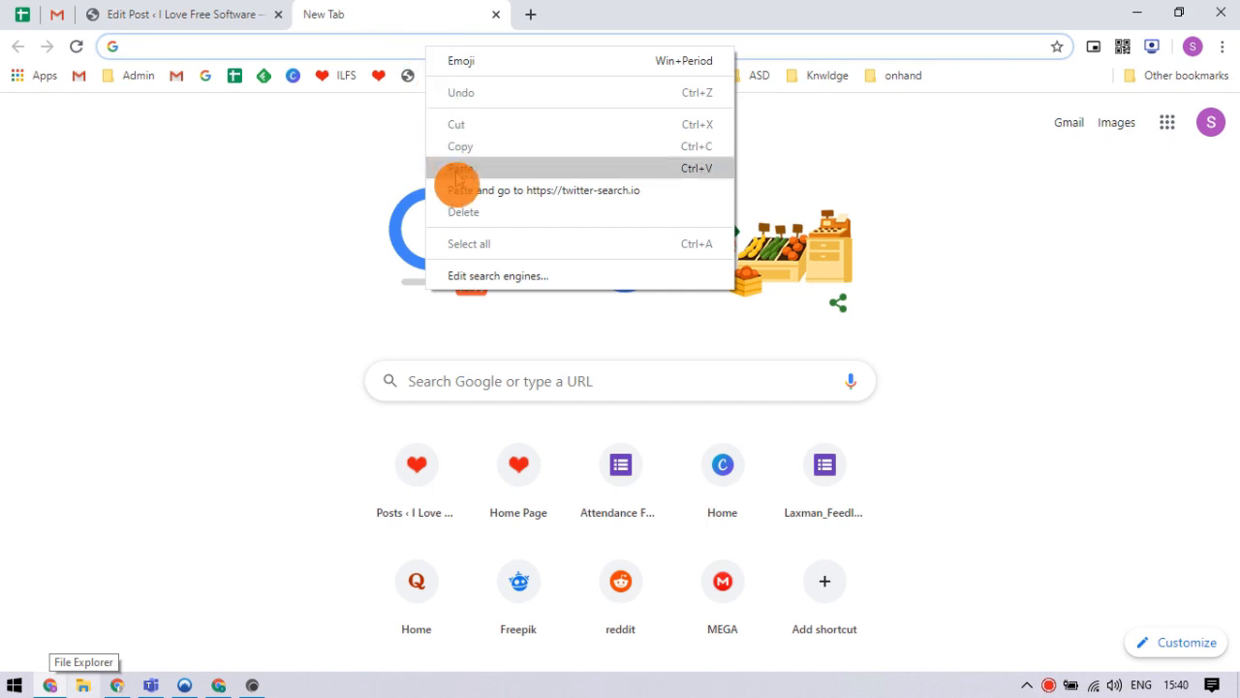
pyautogui.click(533, 190)
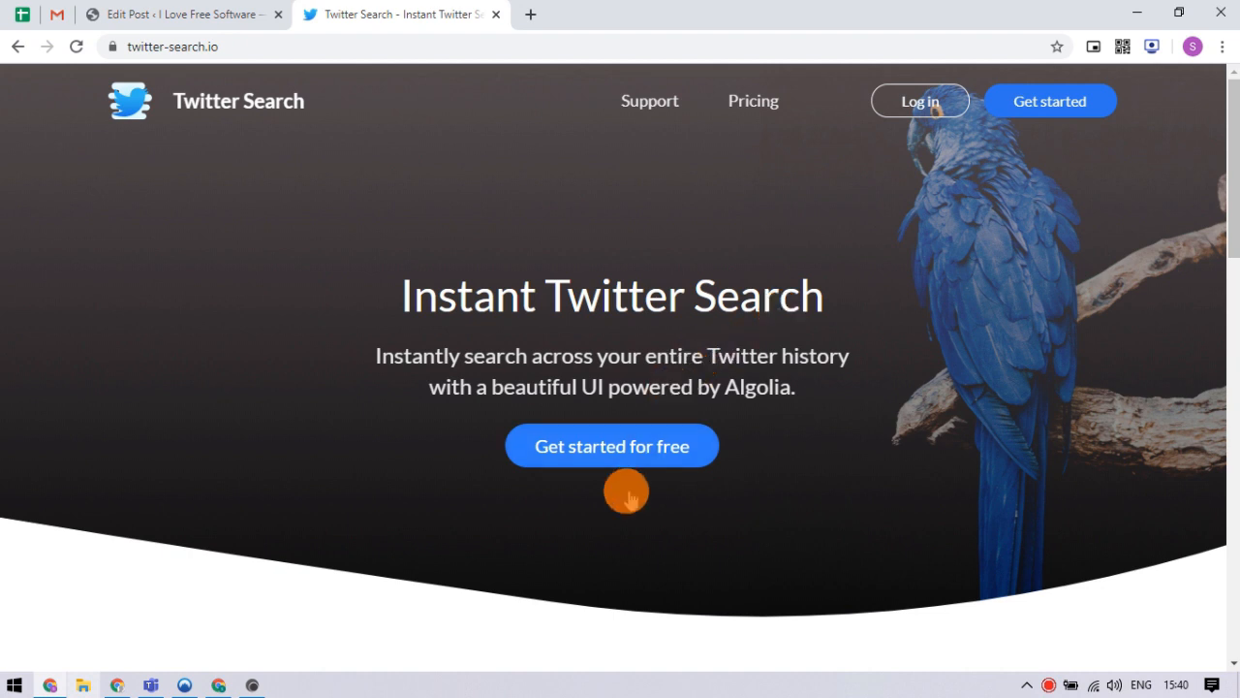
# Sign up free with a Twitter account and authorize the app to reach the dashboard.
pyautogui.click(612, 444)
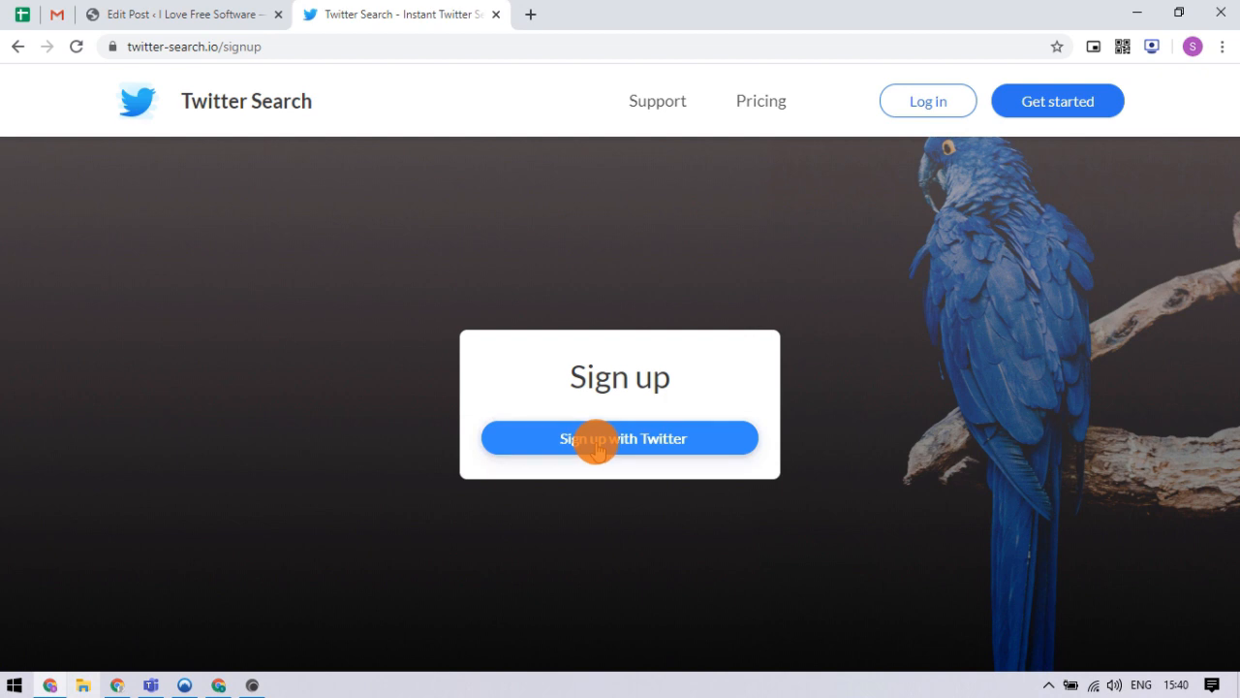
pyautogui.click(620, 438)
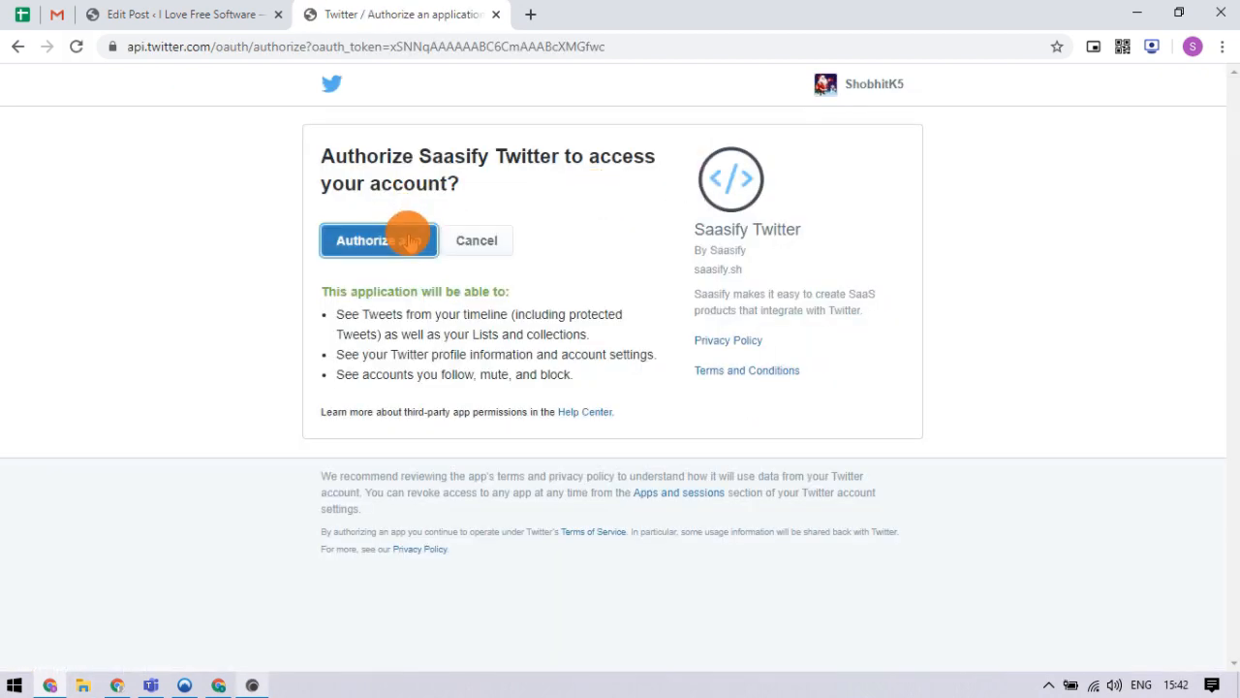
pyautogui.click(378, 241)
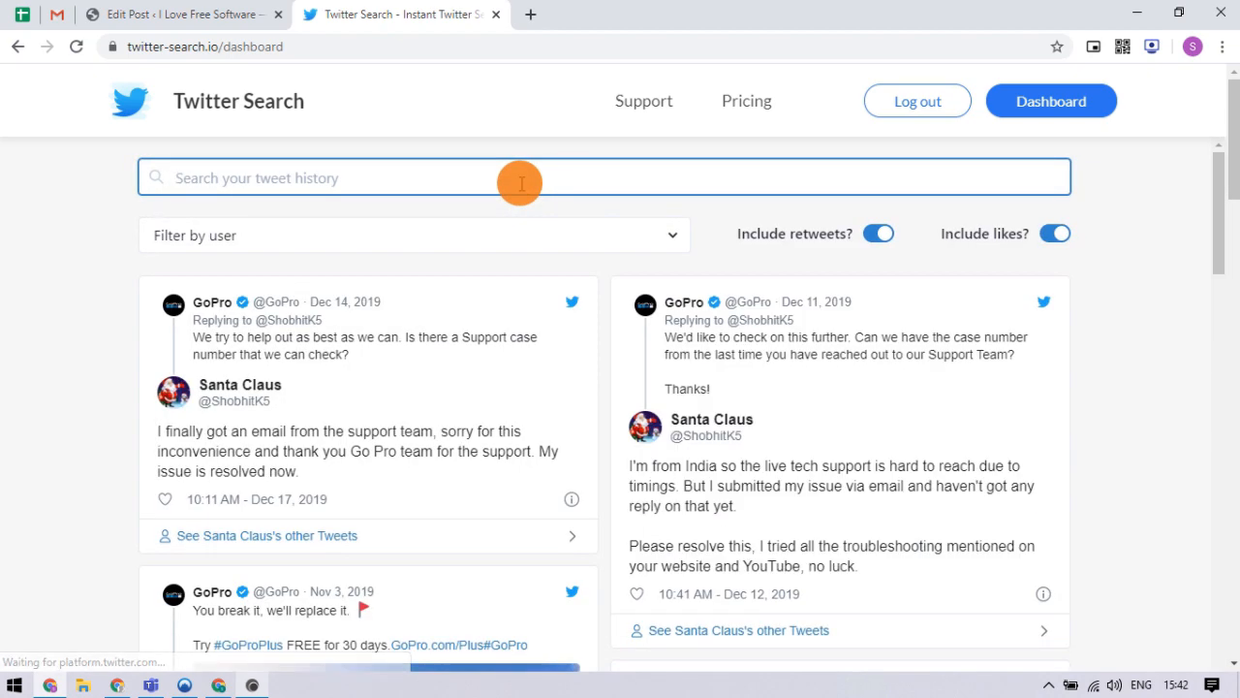
# Search the tweet history for 'free', review the matches, and return to the dashboard.
pyautogui.write('free')
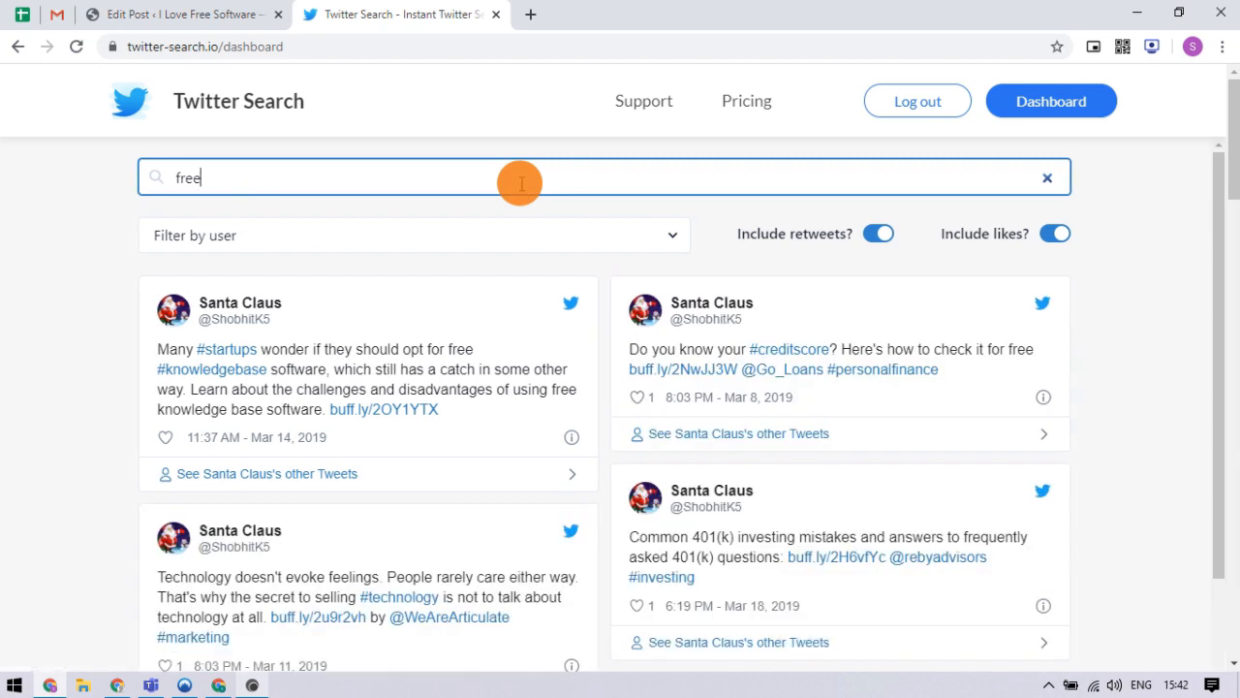
pyautogui.scroll(-3)
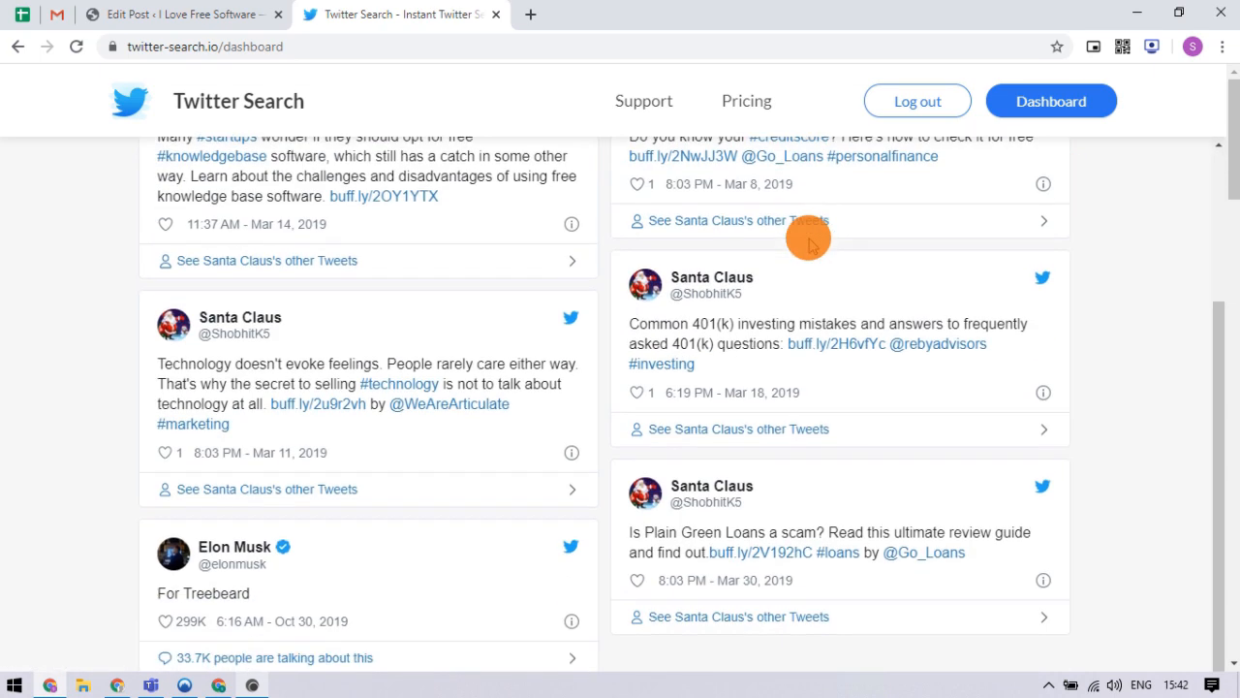
pyautogui.click(1050, 101)
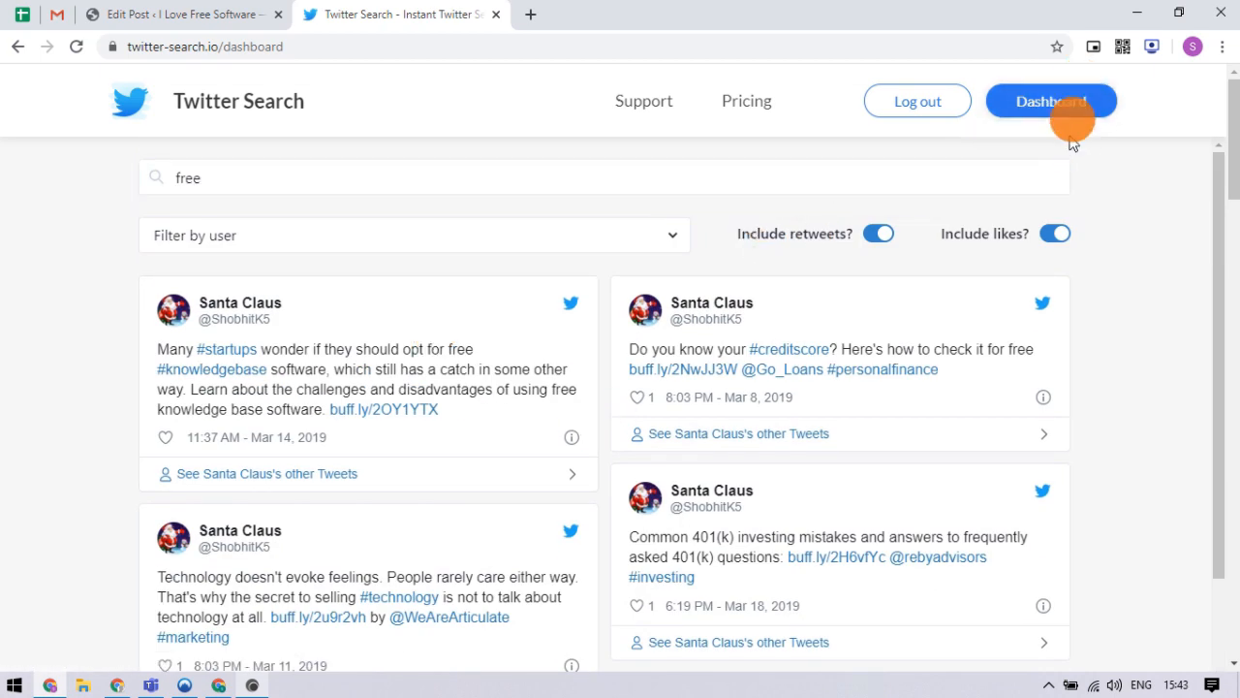